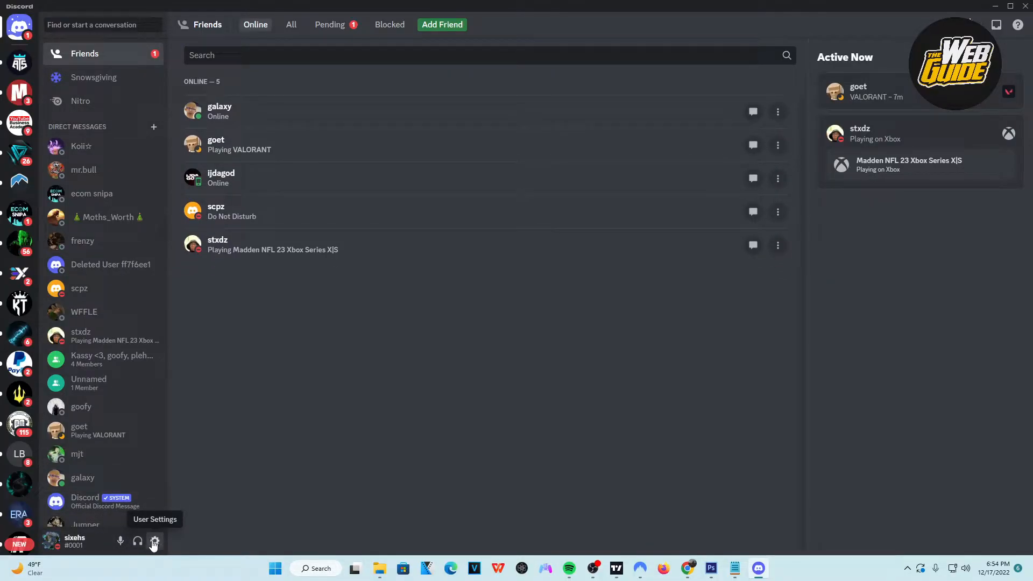
Step: Open Discord User Settings on the My Account page from the gear beside the username
left_click(154, 541)
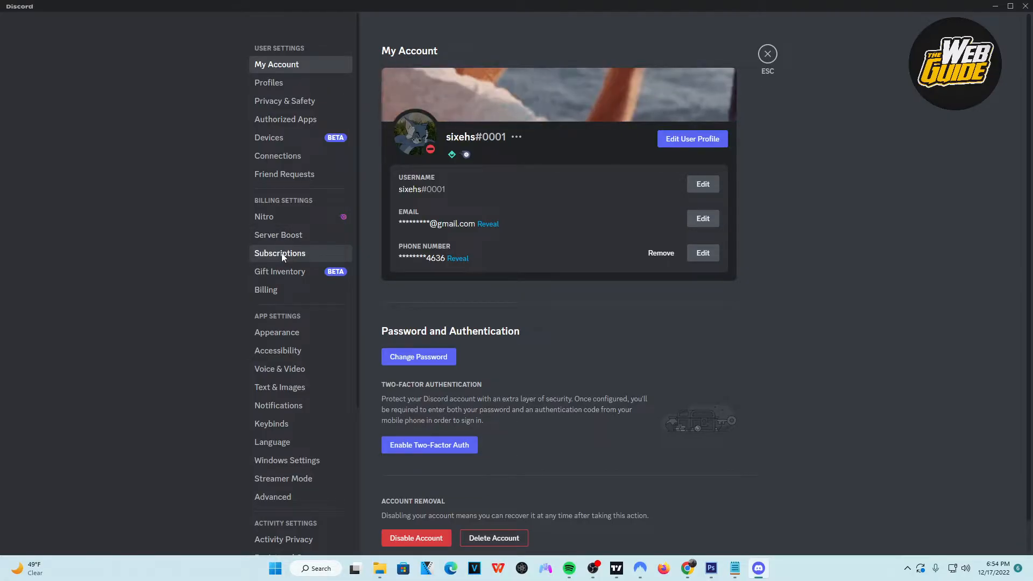
Step: Show Your Subscriptions with the active $9.99/month Nitro plan renewing Dec 29, 2022
left_click(280, 253)
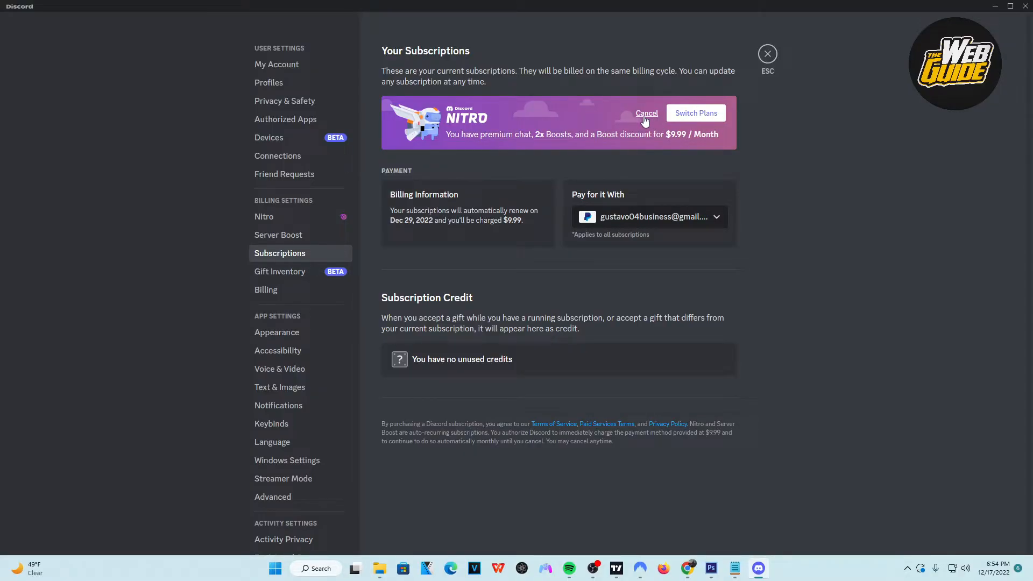
Step: Cancel the $9.99/month Nitro plan, getting past the lost-perks warning and confirming
left_click(646, 113)
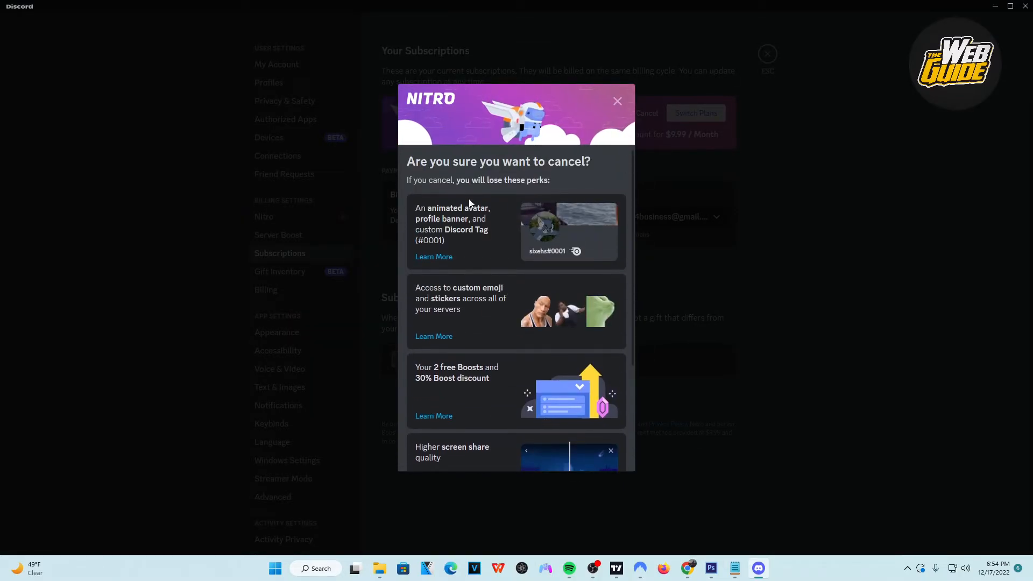
scroll("down", 3)
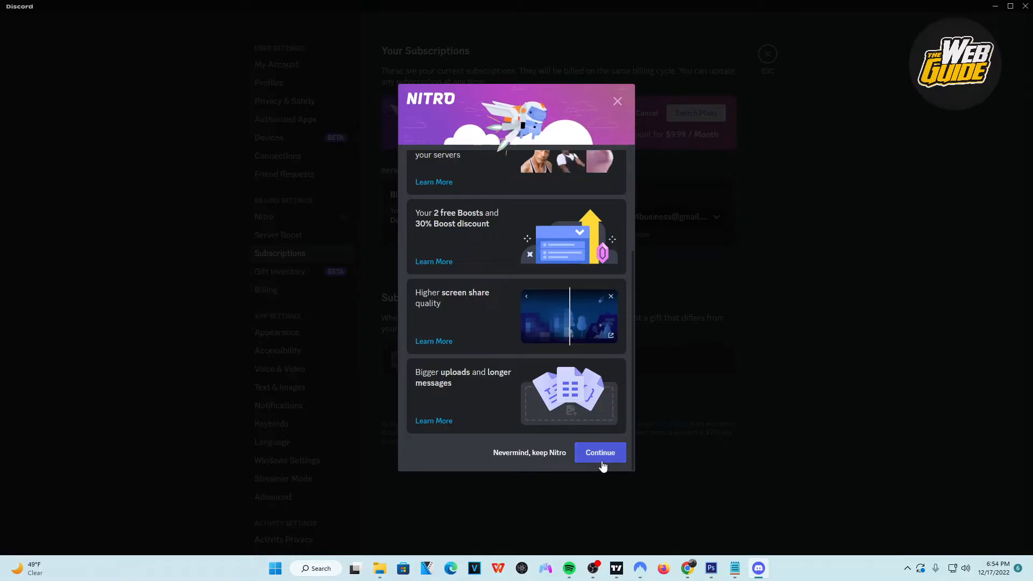
left_click(599, 453)
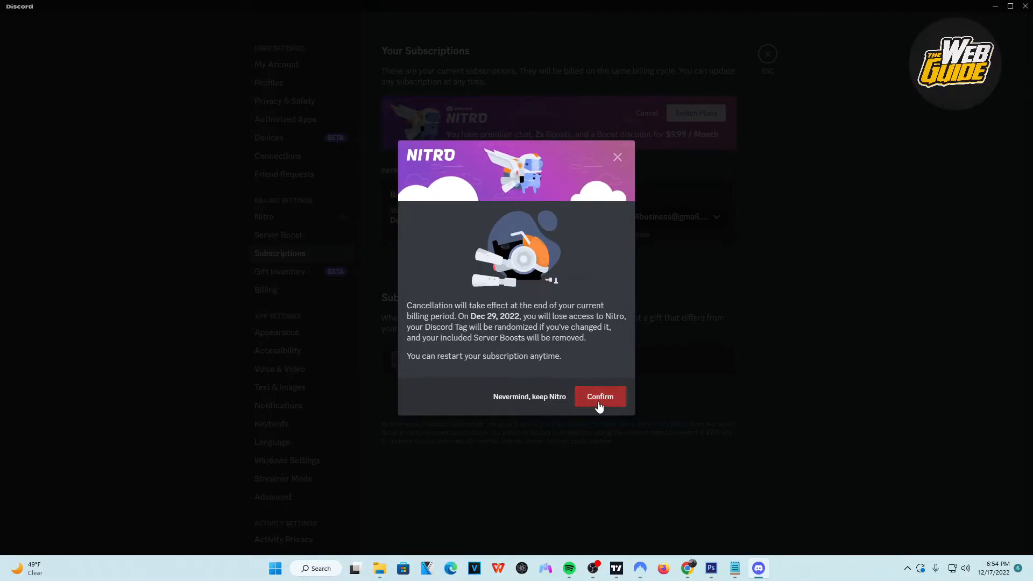
left_click(598, 396)
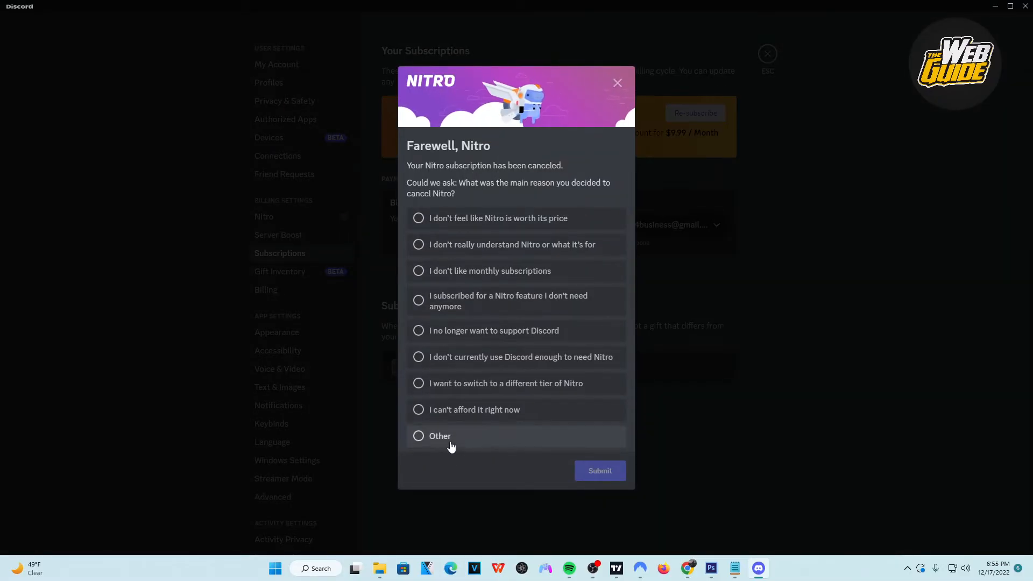
Step: Dismiss the survey, reload Subscriptions to see Nitro pending cancellation until Dec 29, 2022, then exit
left_click(617, 82)
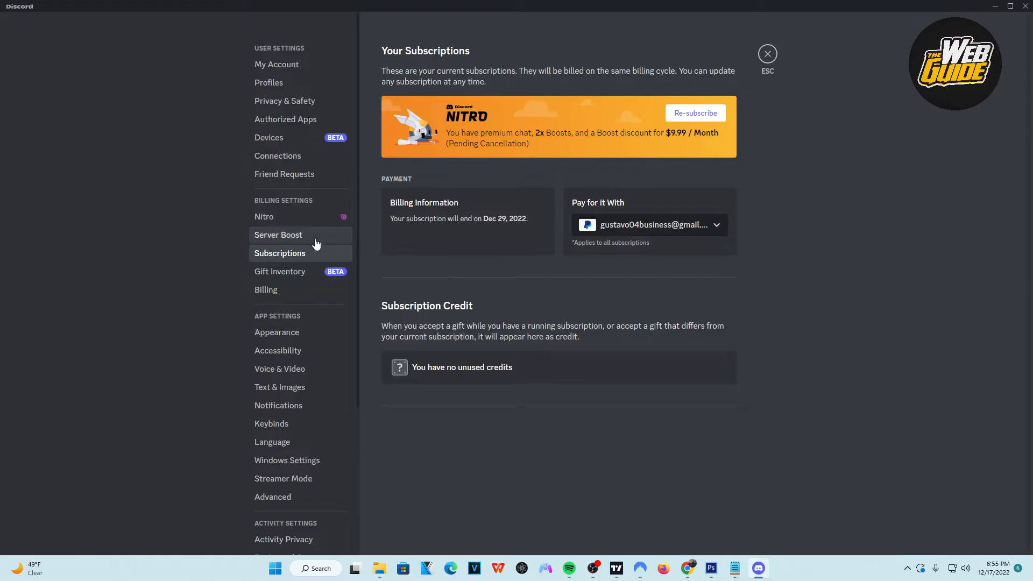
left_click(278, 234)
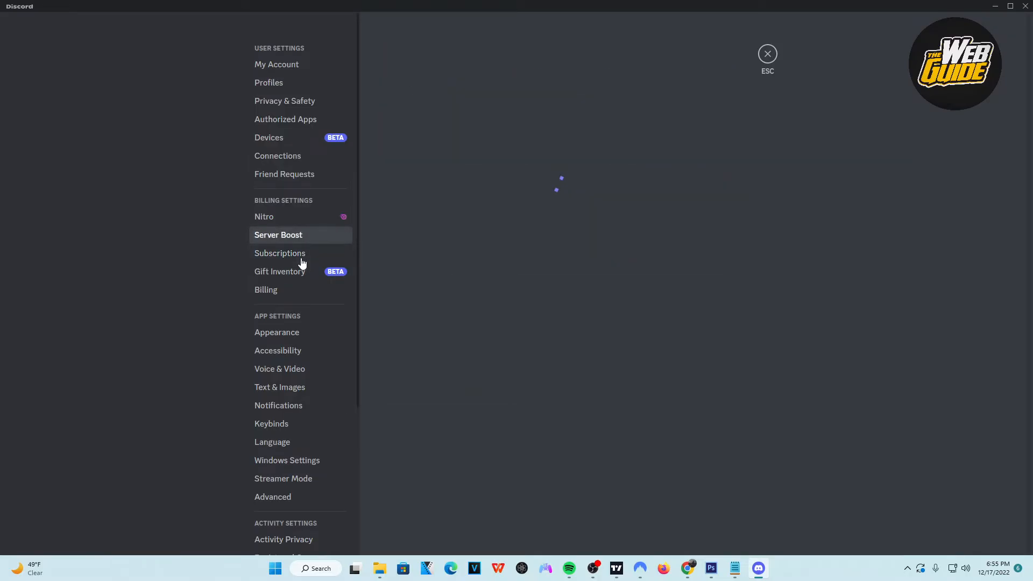
left_click(279, 253)
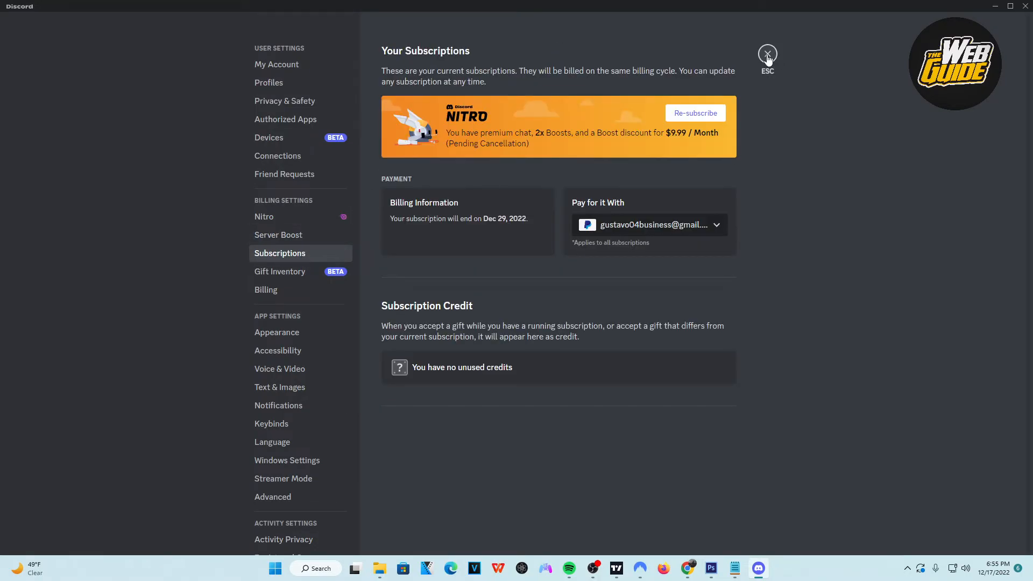
left_click(767, 55)
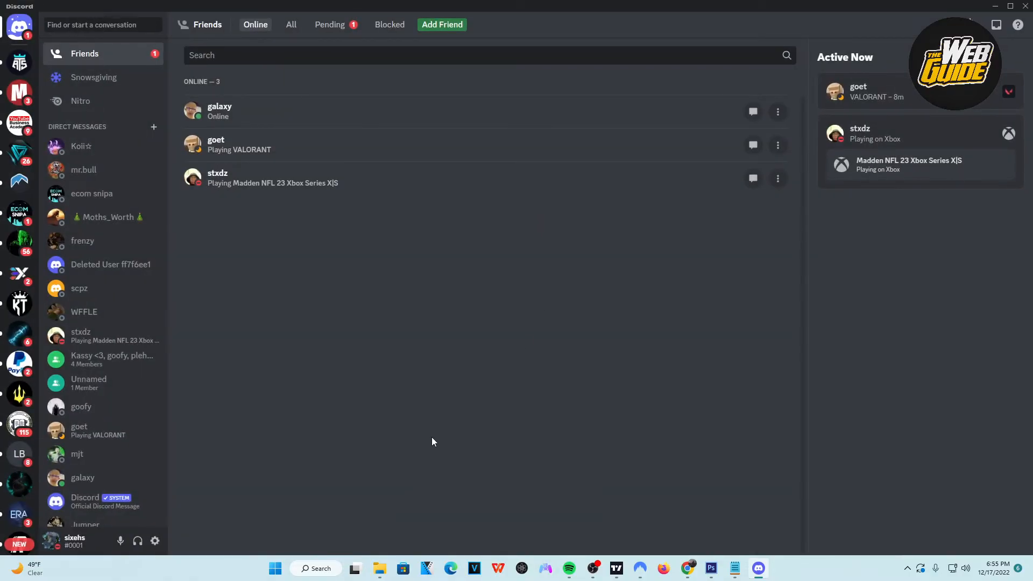
mouse_move(435, 421)
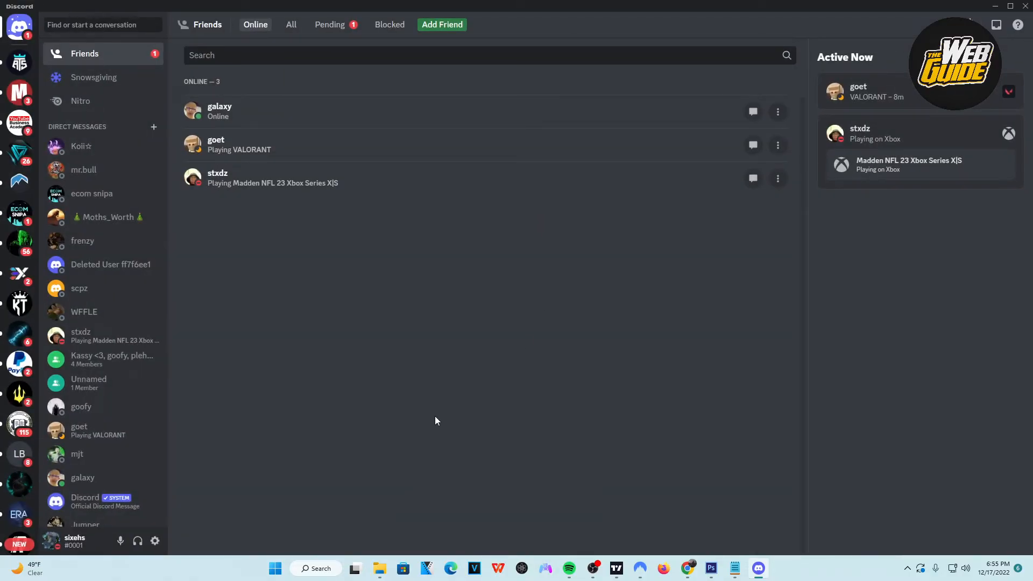